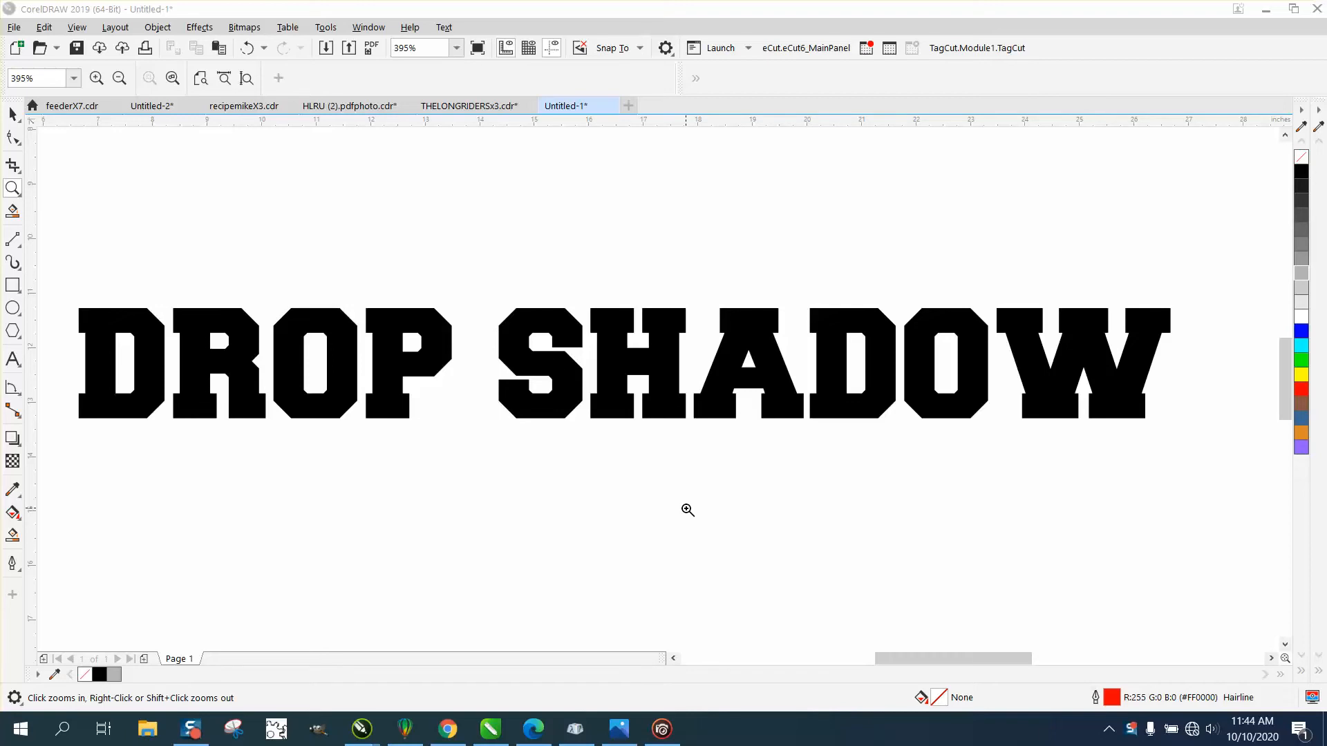
{"action": "mouse_move", "coordinate": [113, 472]}
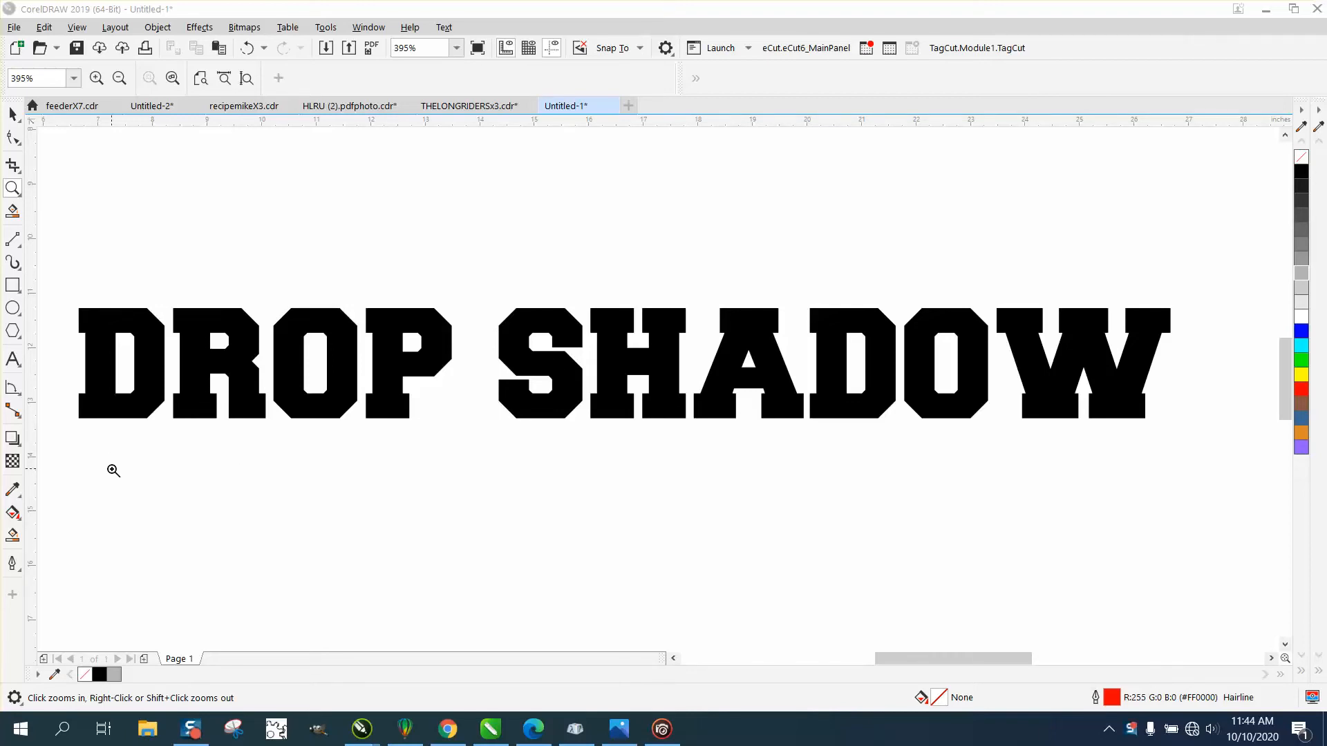
{"action": "mouse_move", "coordinate": [23, 449]}
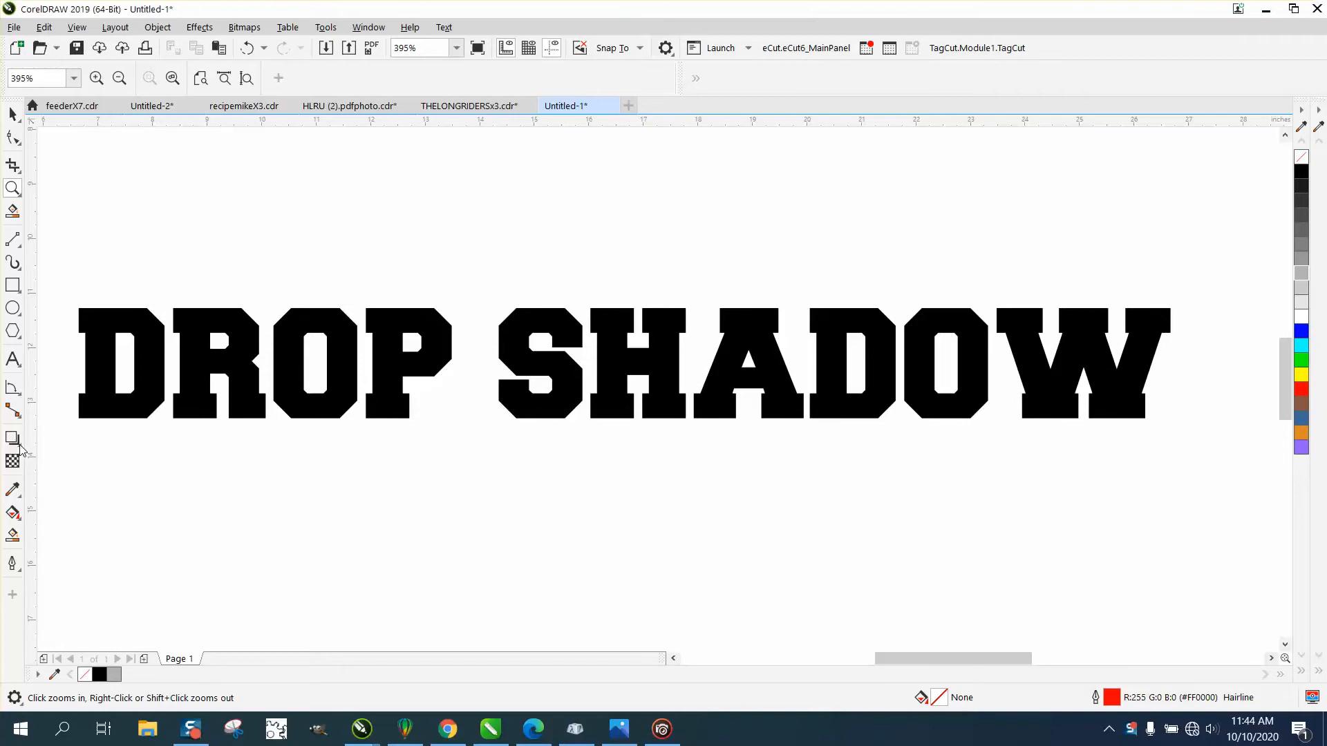
Add a soft black drop shadow to the DROP SHADOW text, then zoom in on it.
{"action": "left_click", "coordinate": [13, 438]}
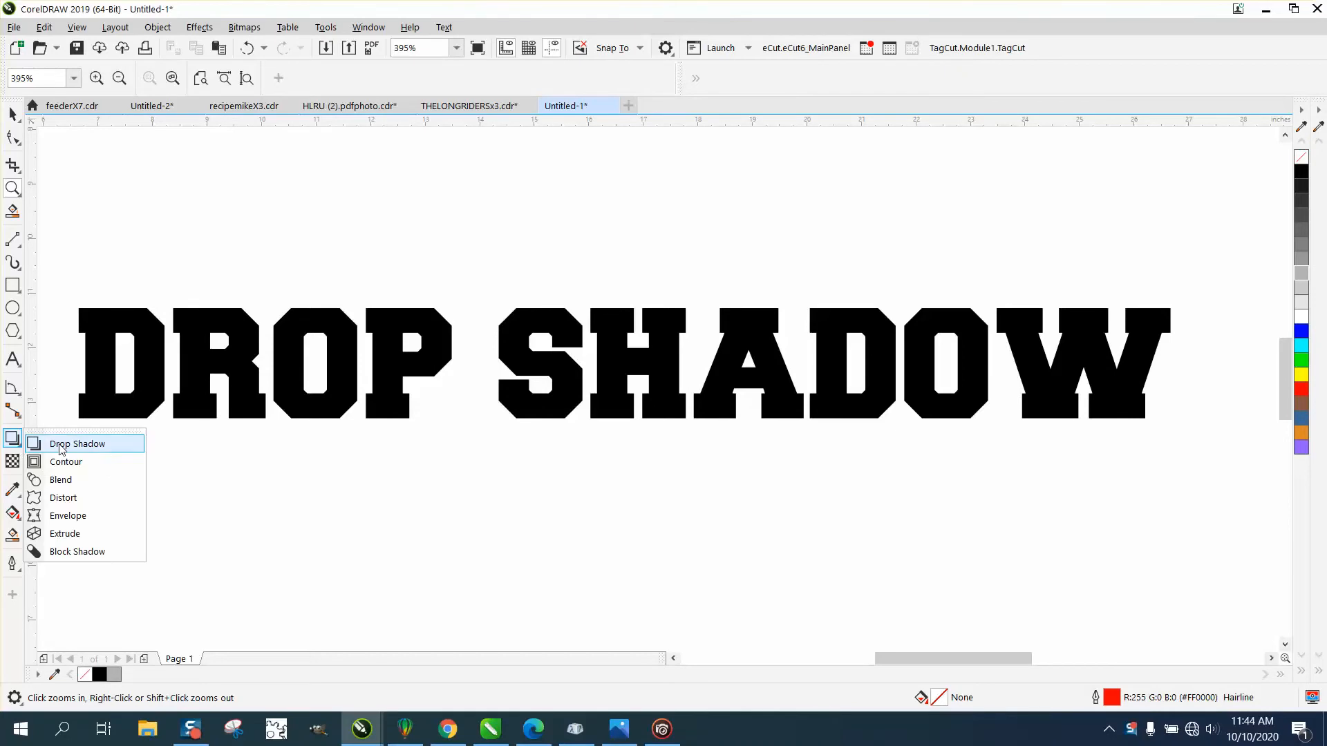
{"action": "left_click", "coordinate": [76, 443]}
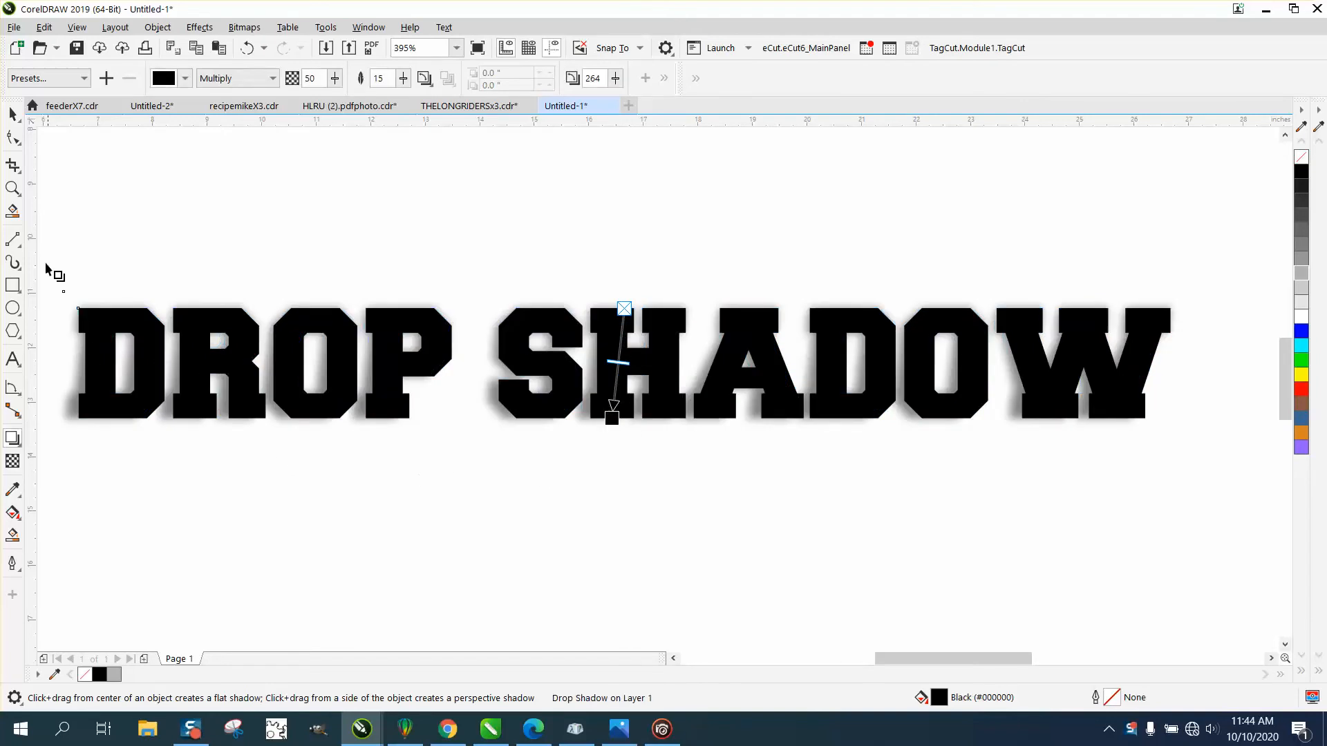
{"action": "left_click", "coordinate": [12, 188]}
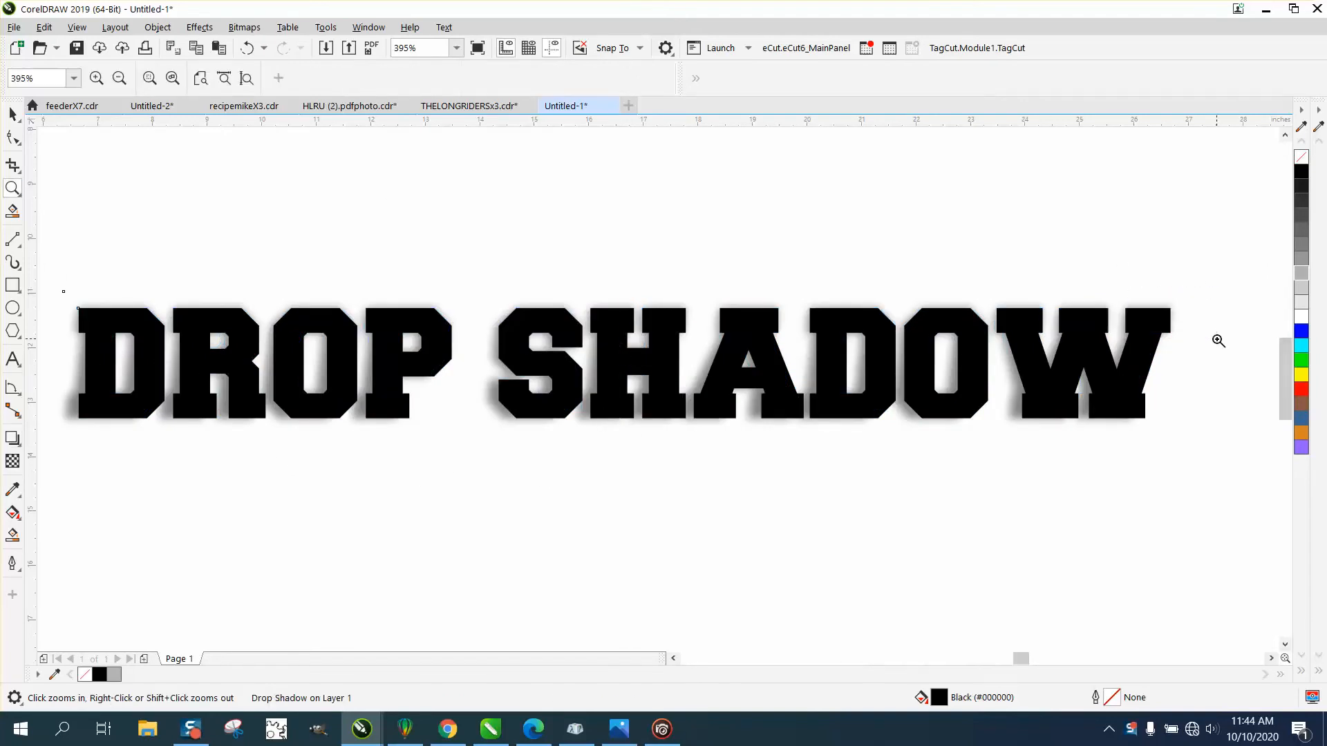
{"action": "left_click", "coordinate": [508, 392]}
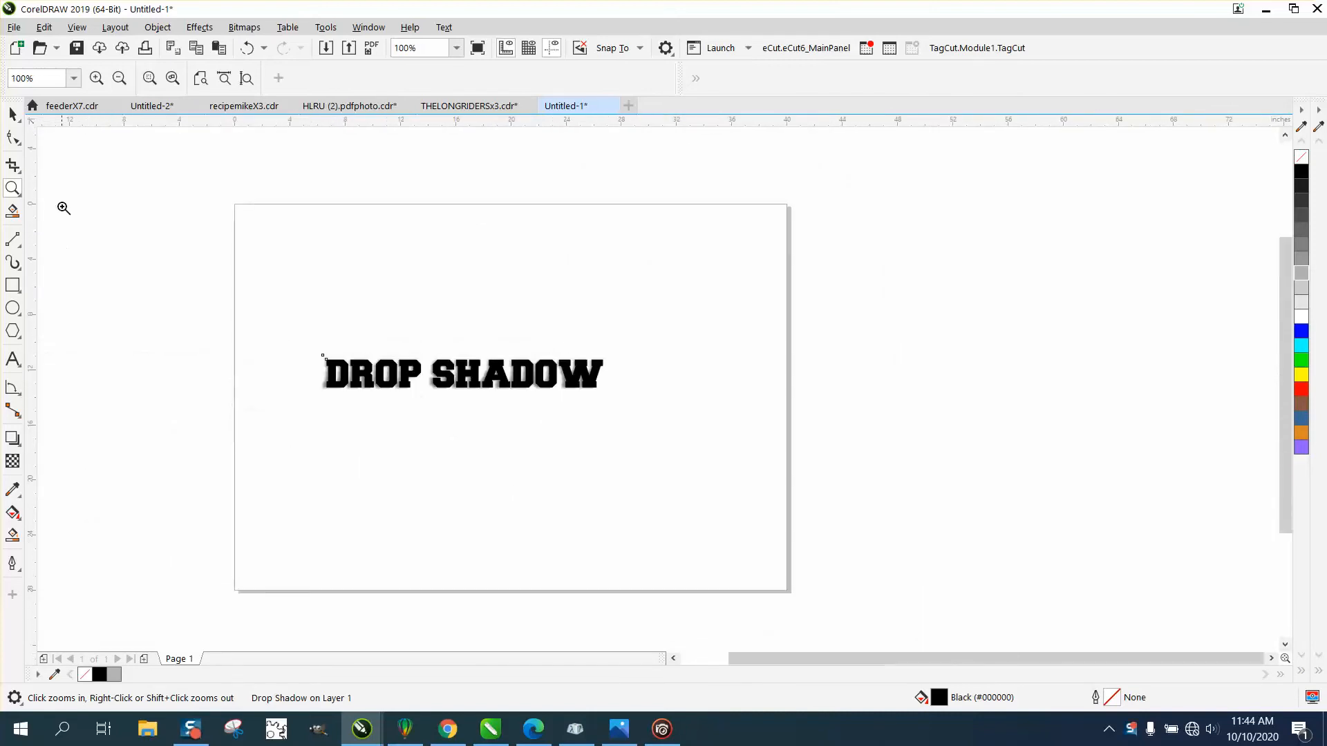
{"action": "left_click", "coordinate": [461, 373]}
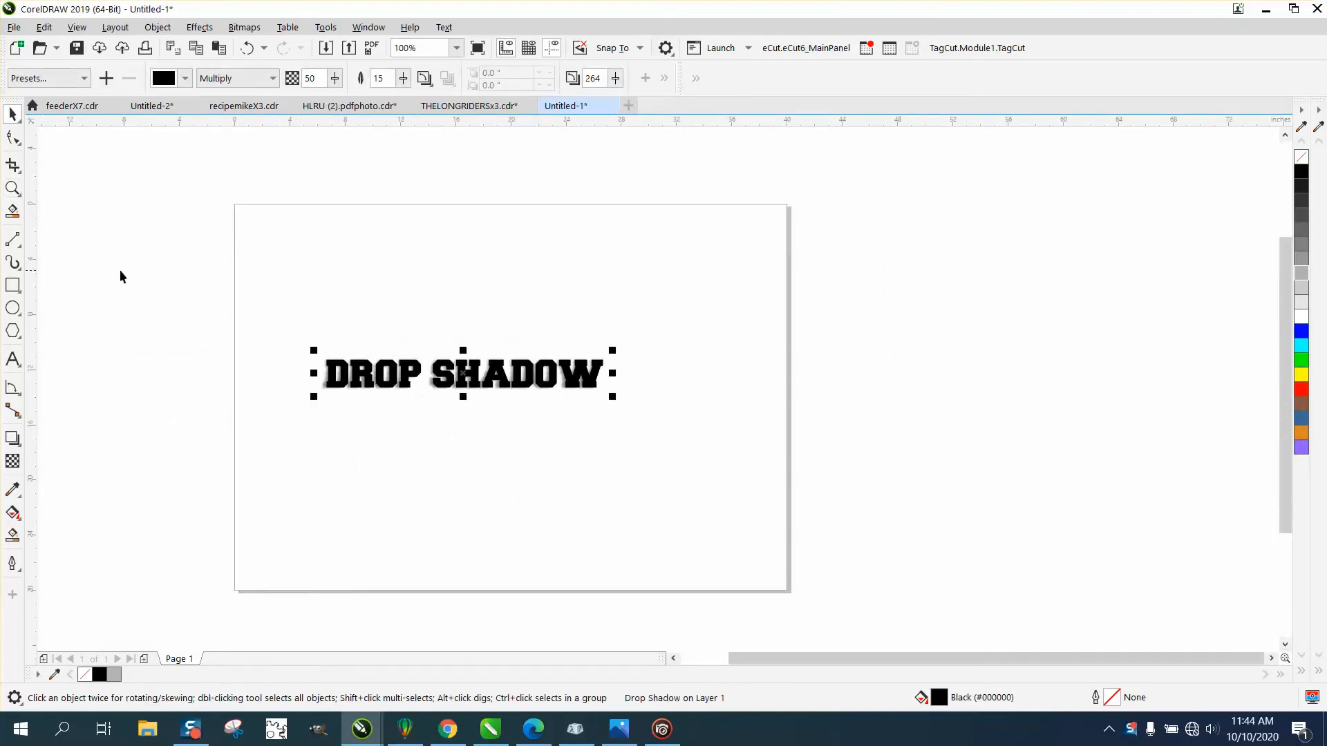
{"action": "left_click", "coordinate": [13, 188]}
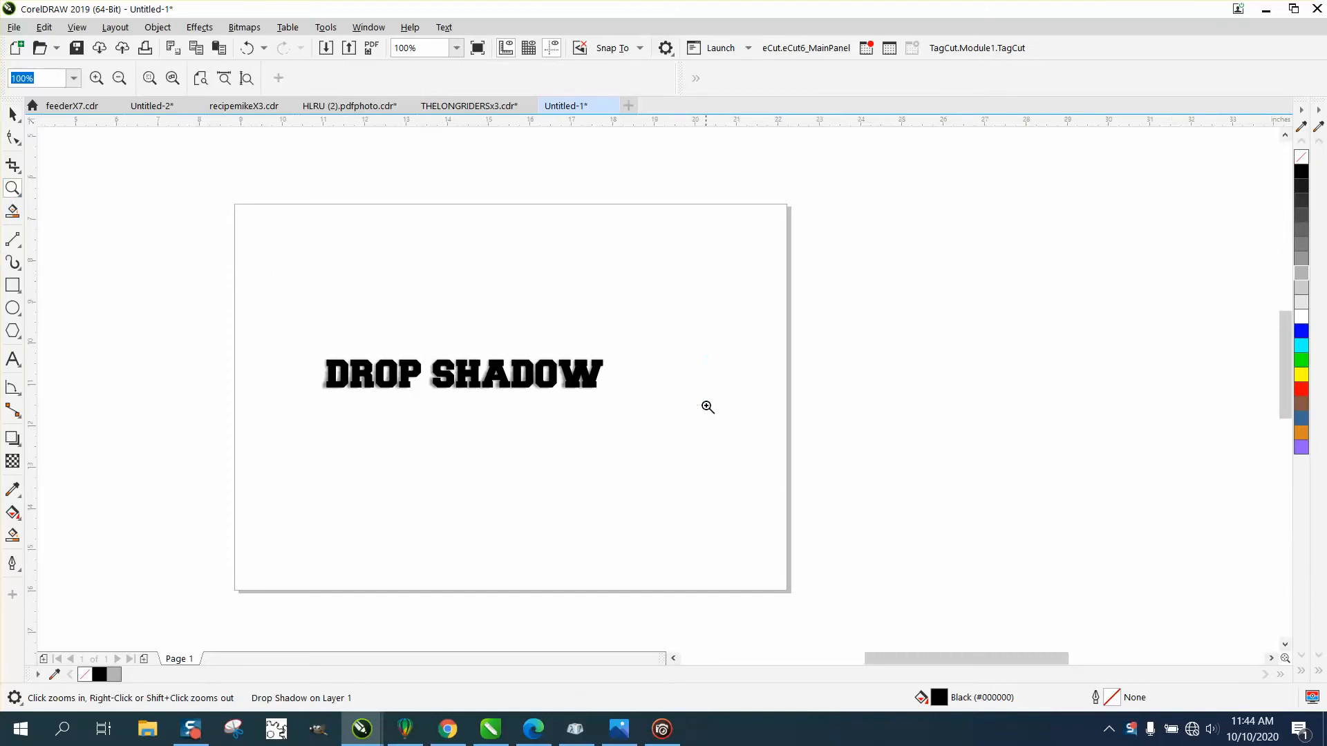
{"action": "left_click", "coordinate": [144, 48]}
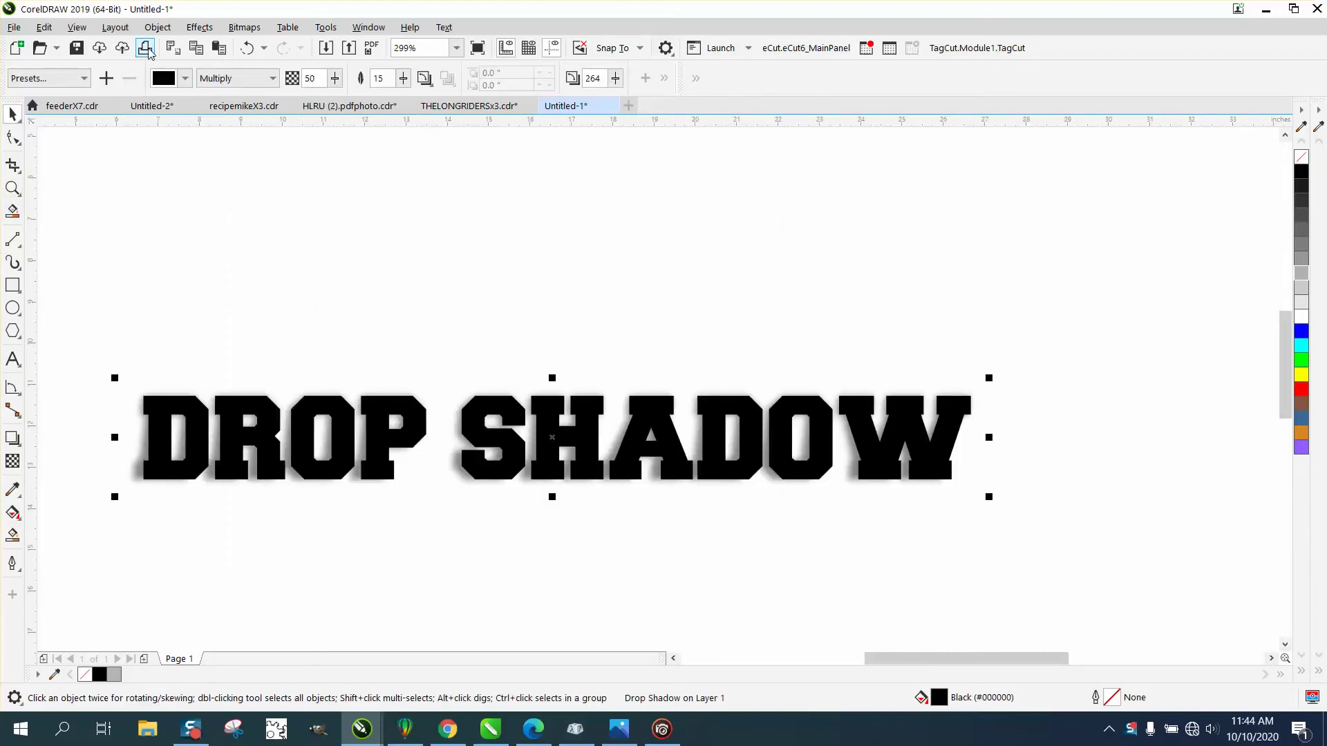
Break the drop shadow apart from the text and select the separated shadow.
{"action": "left_click", "coordinate": [157, 27]}
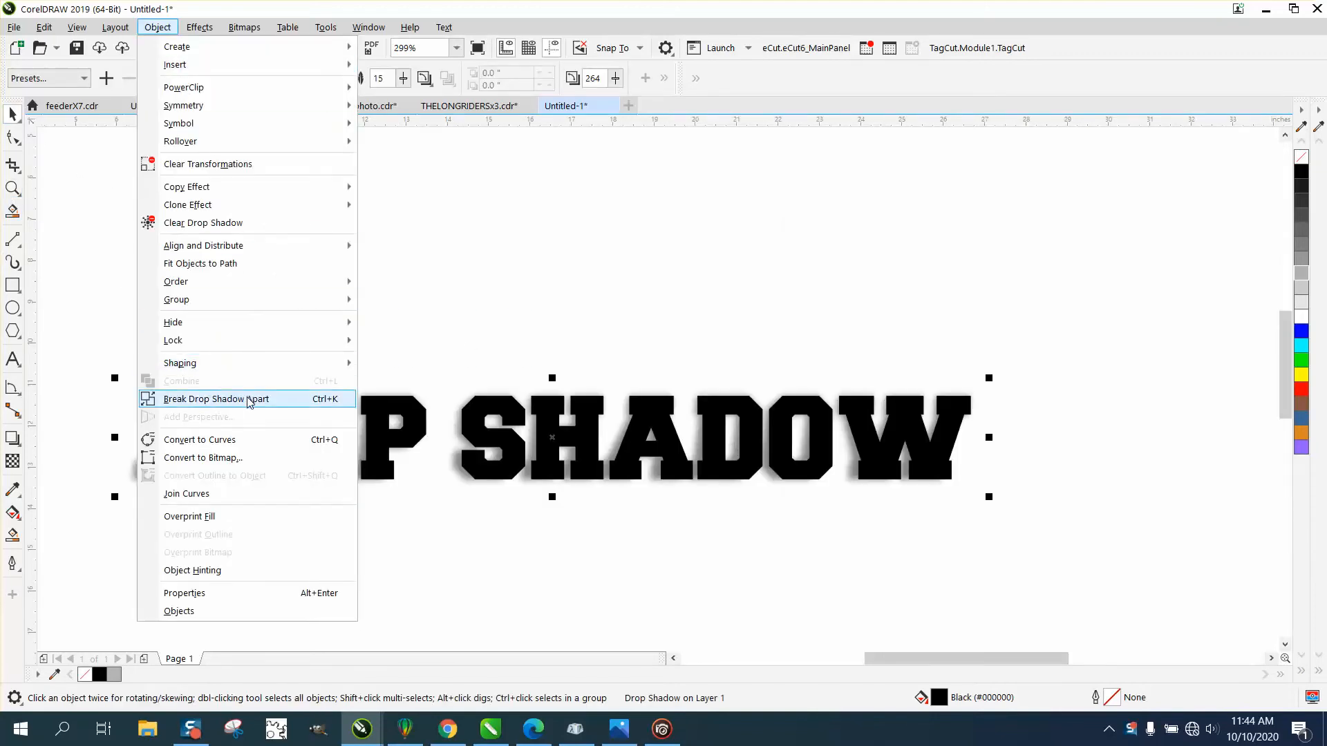
{"action": "left_click", "coordinate": [216, 399]}
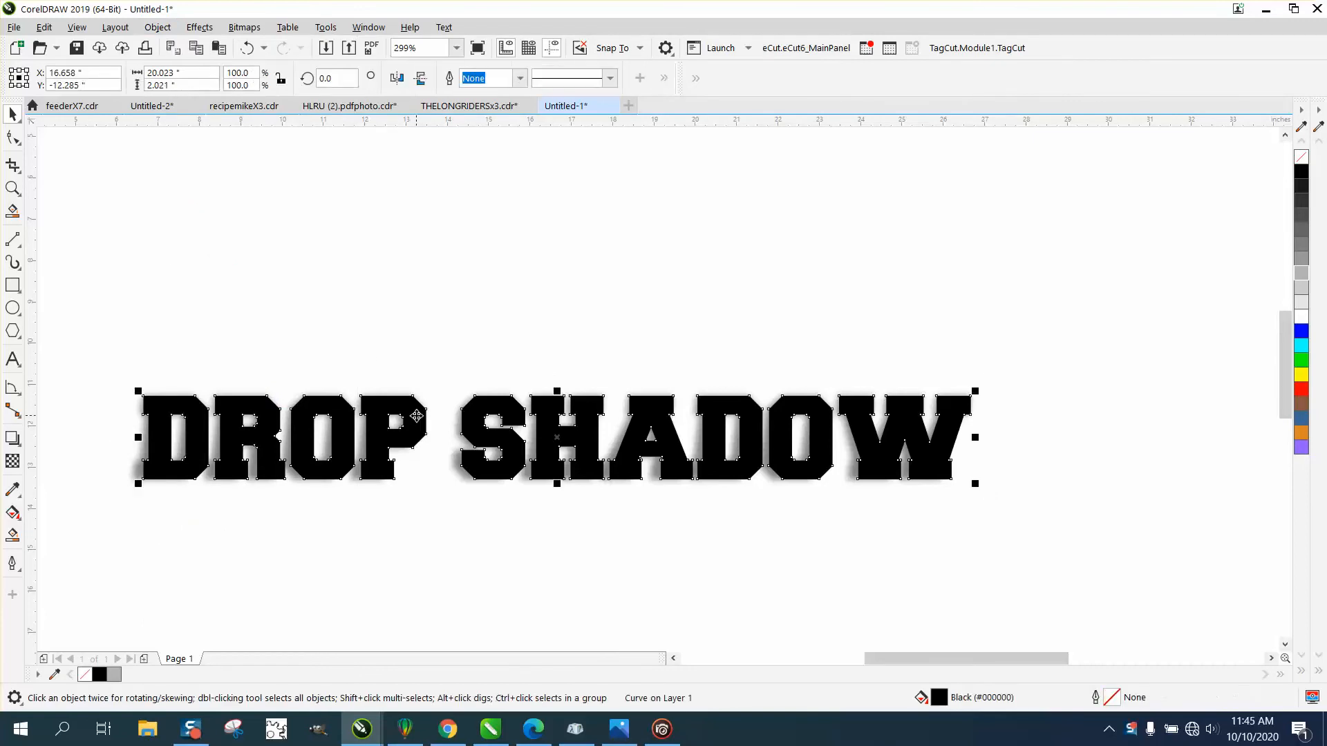
{"action": "left_click", "coordinate": [445, 197]}
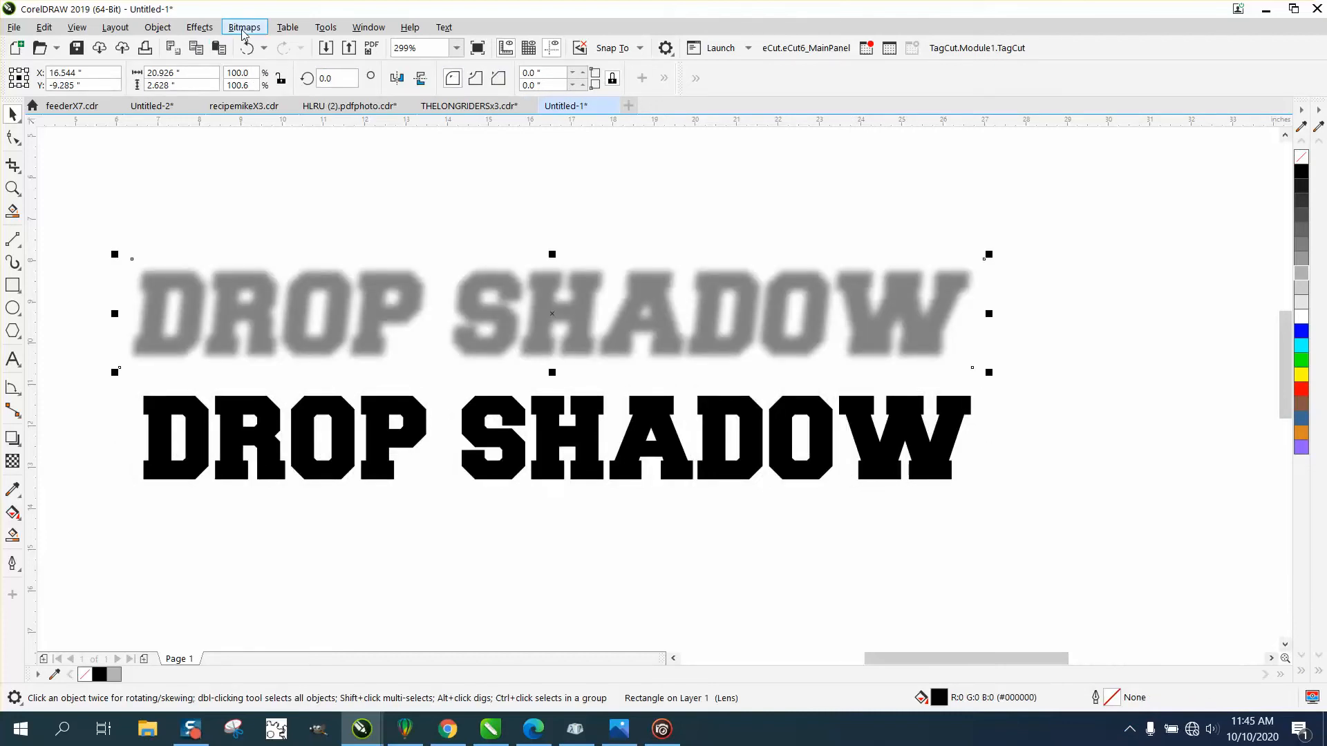
Convert the shadow into a grayscale 300 dpi bitmap.
{"action": "left_click", "coordinate": [244, 26]}
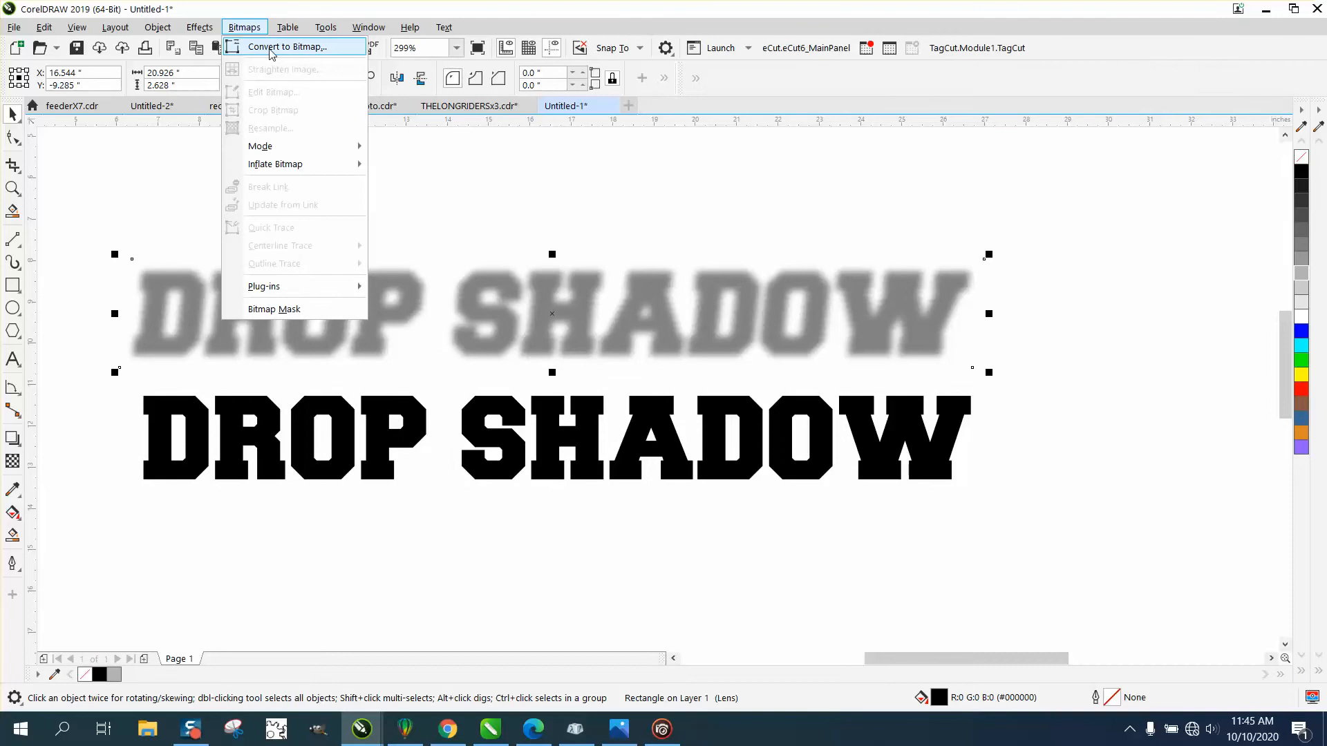
{"action": "left_click", "coordinate": [287, 46]}
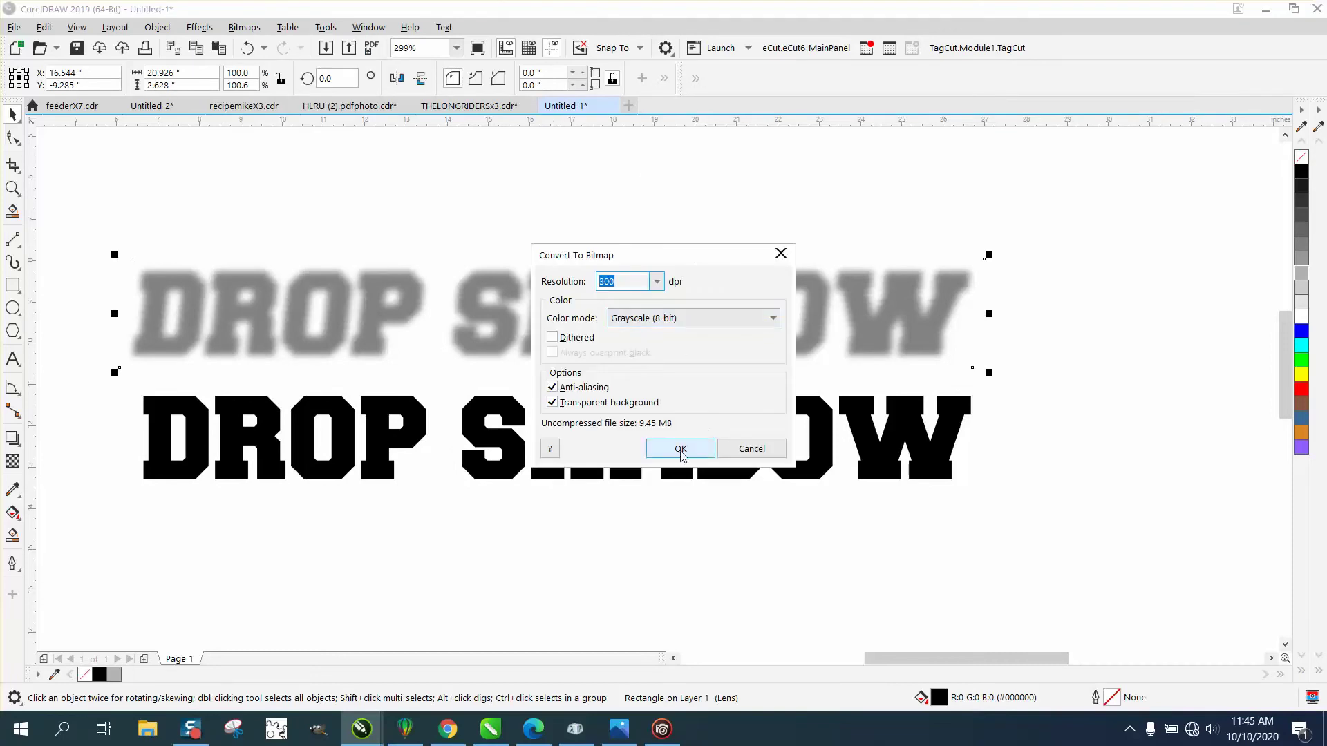
{"action": "left_click", "coordinate": [679, 449]}
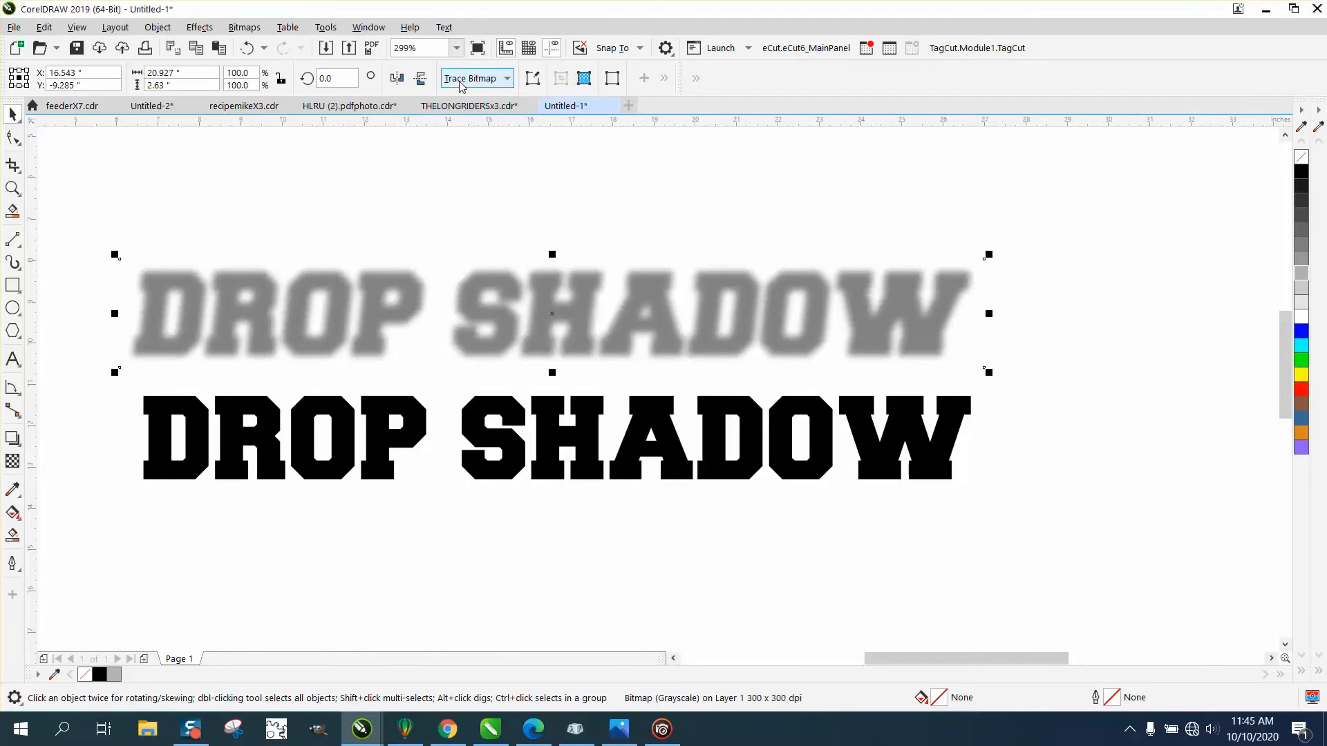
Outline-trace the shadow bitmap with the Clipart preset into black vector curves.
{"action": "left_click", "coordinate": [469, 78]}
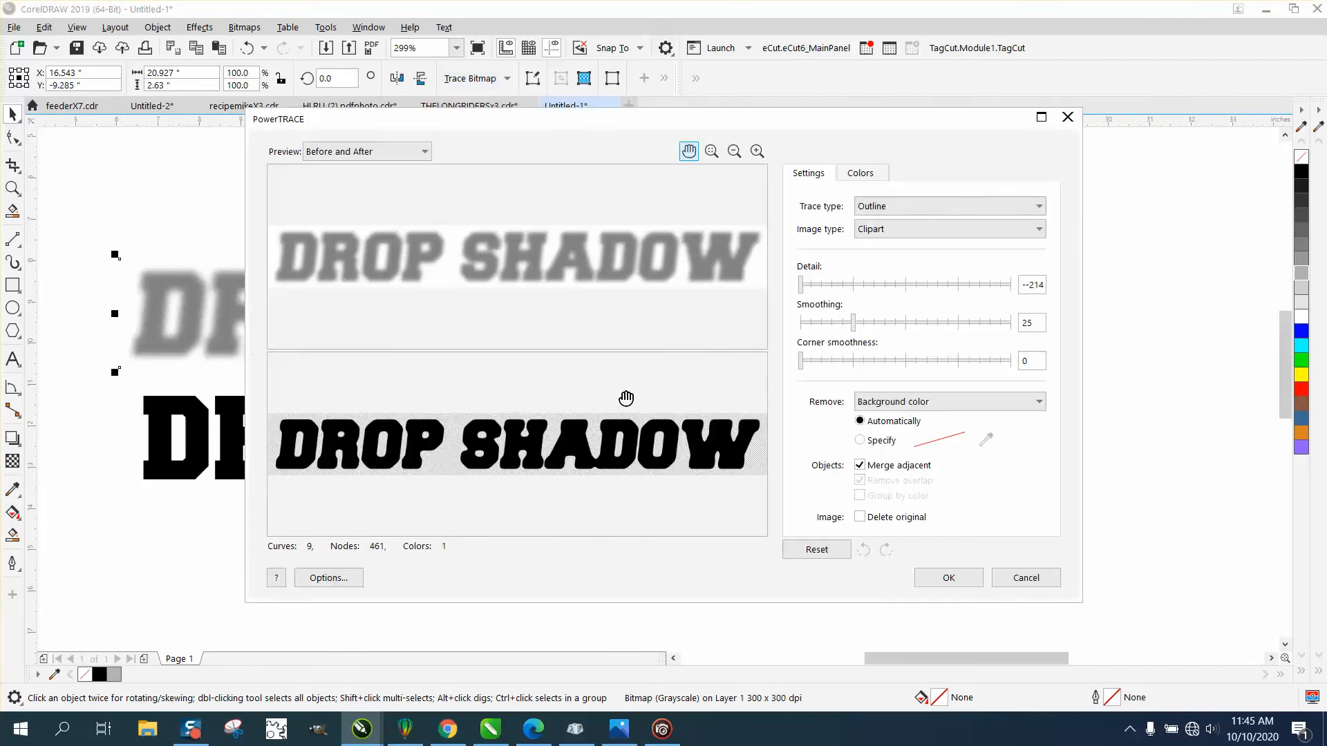
{"action": "mouse_move", "coordinate": [377, 449]}
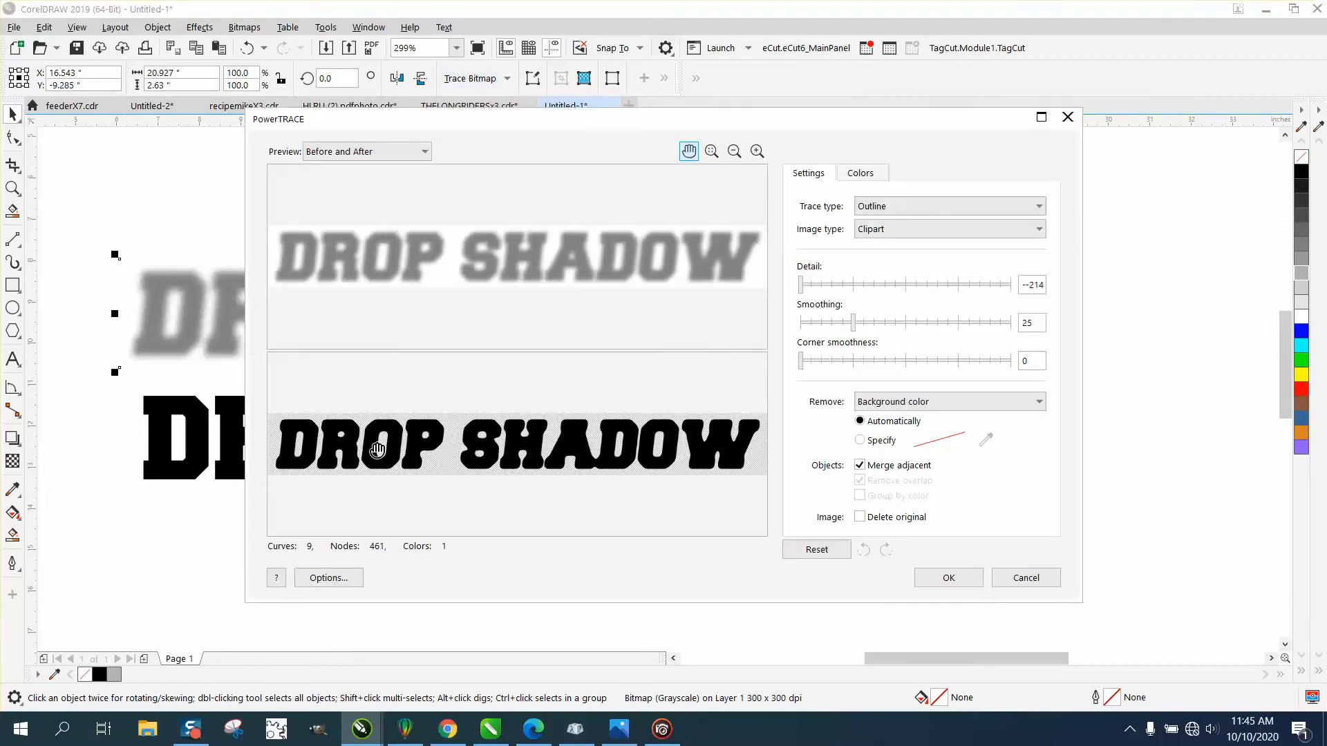
{"action": "left_click", "coordinate": [946, 578]}
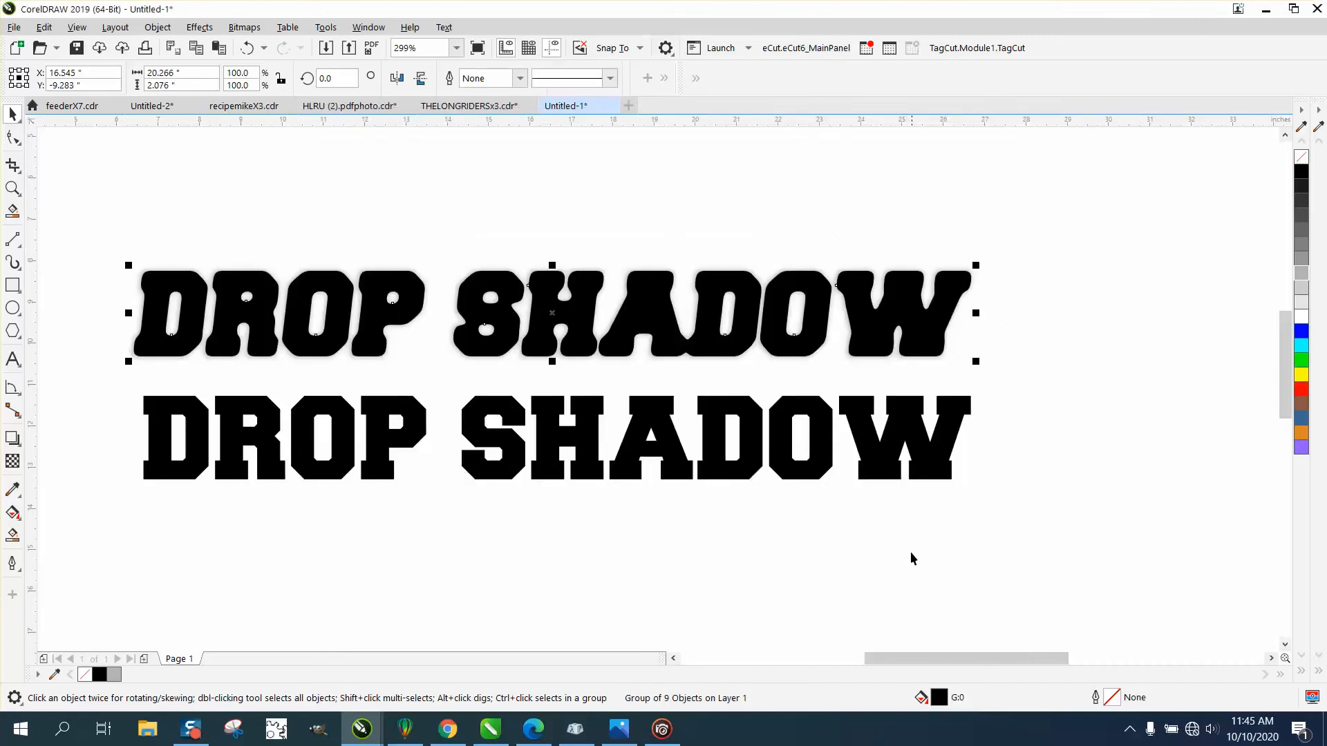
{"action": "mouse_move", "coordinate": [1061, 429]}
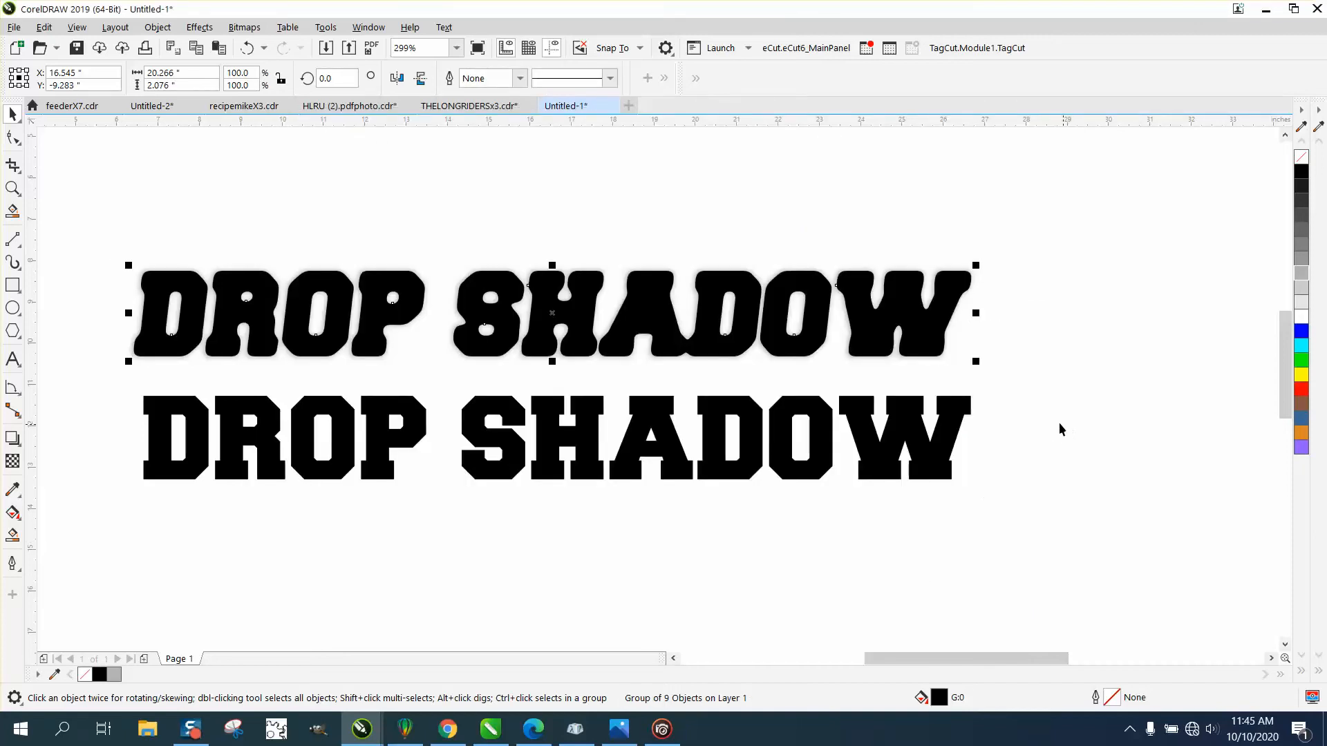
Zoom in slightly and select the traced vector letters group.
{"action": "left_click", "coordinate": [14, 188]}
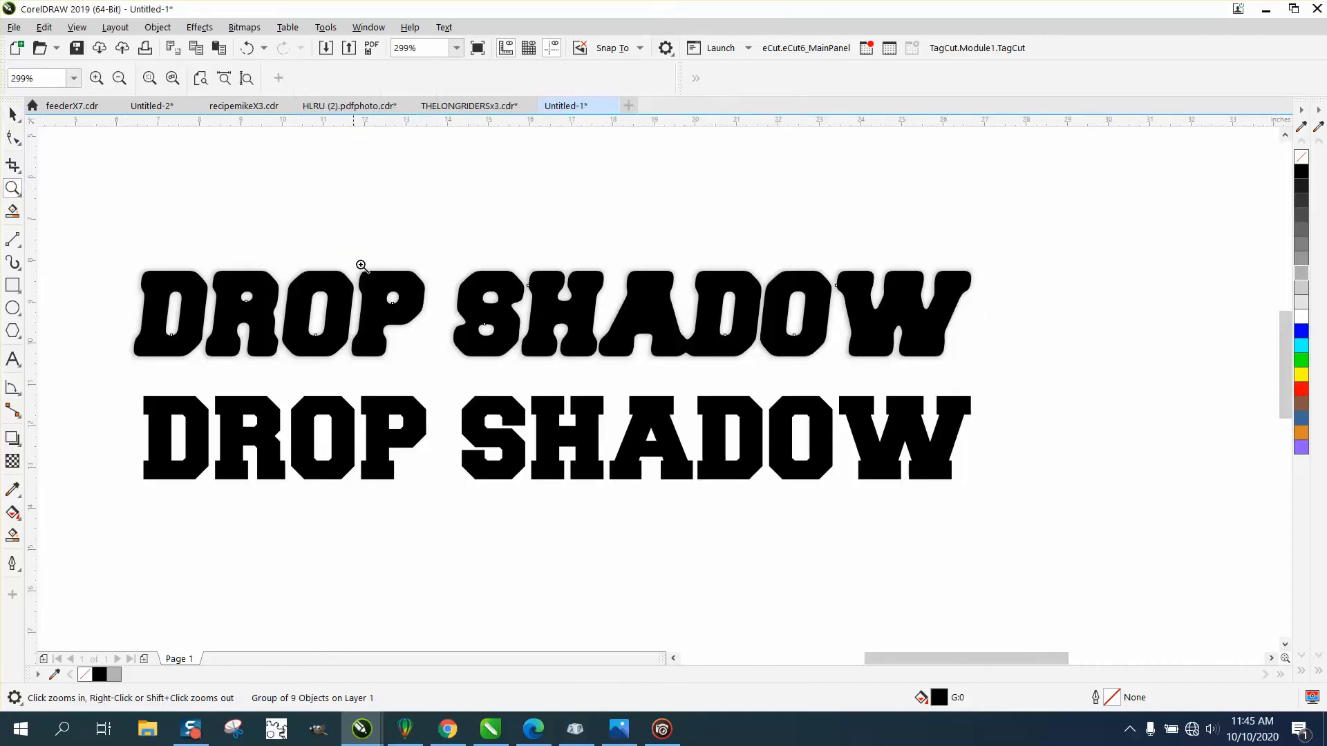
{"action": "left_click", "coordinate": [361, 265]}
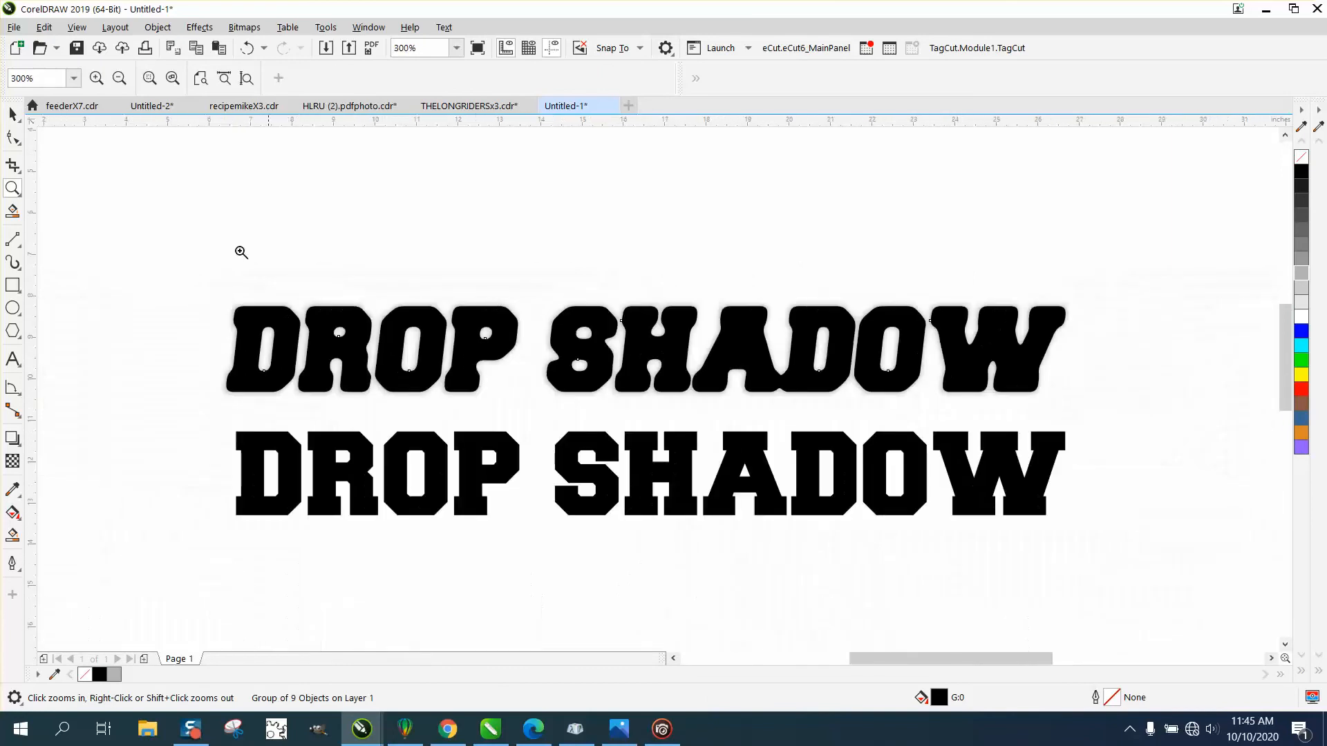
{"action": "left_click", "coordinate": [581, 331]}
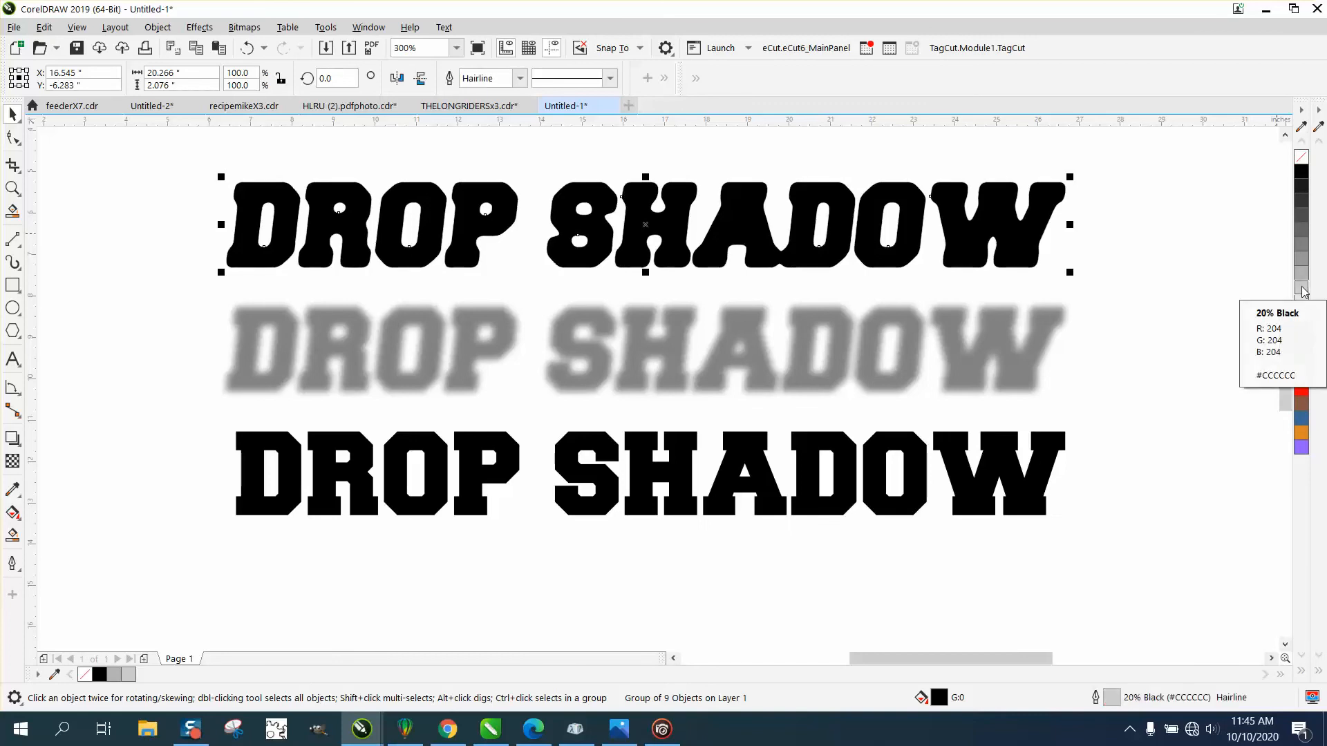
Fill the traced letters 20% gray and zoom in to inspect both shadow versions.
{"action": "left_click", "coordinate": [1301, 287]}
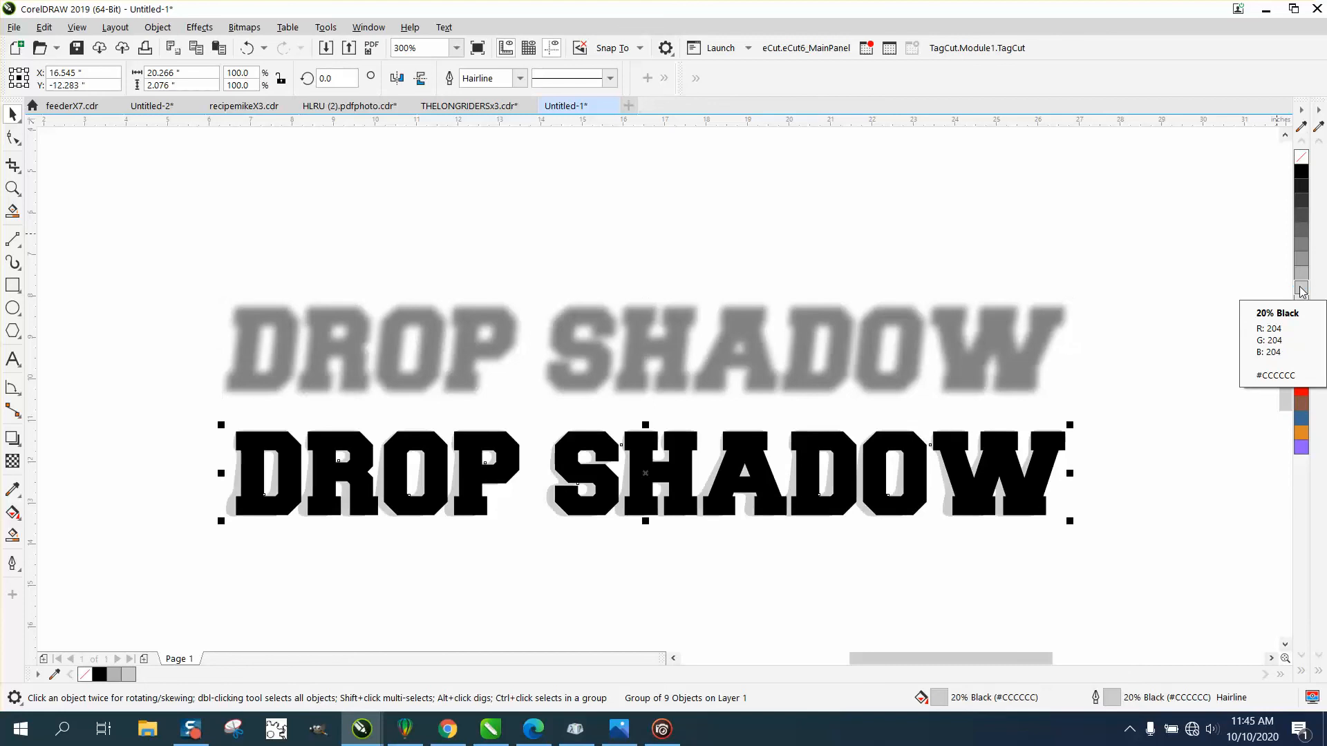
{"action": "left_click", "coordinate": [12, 189]}
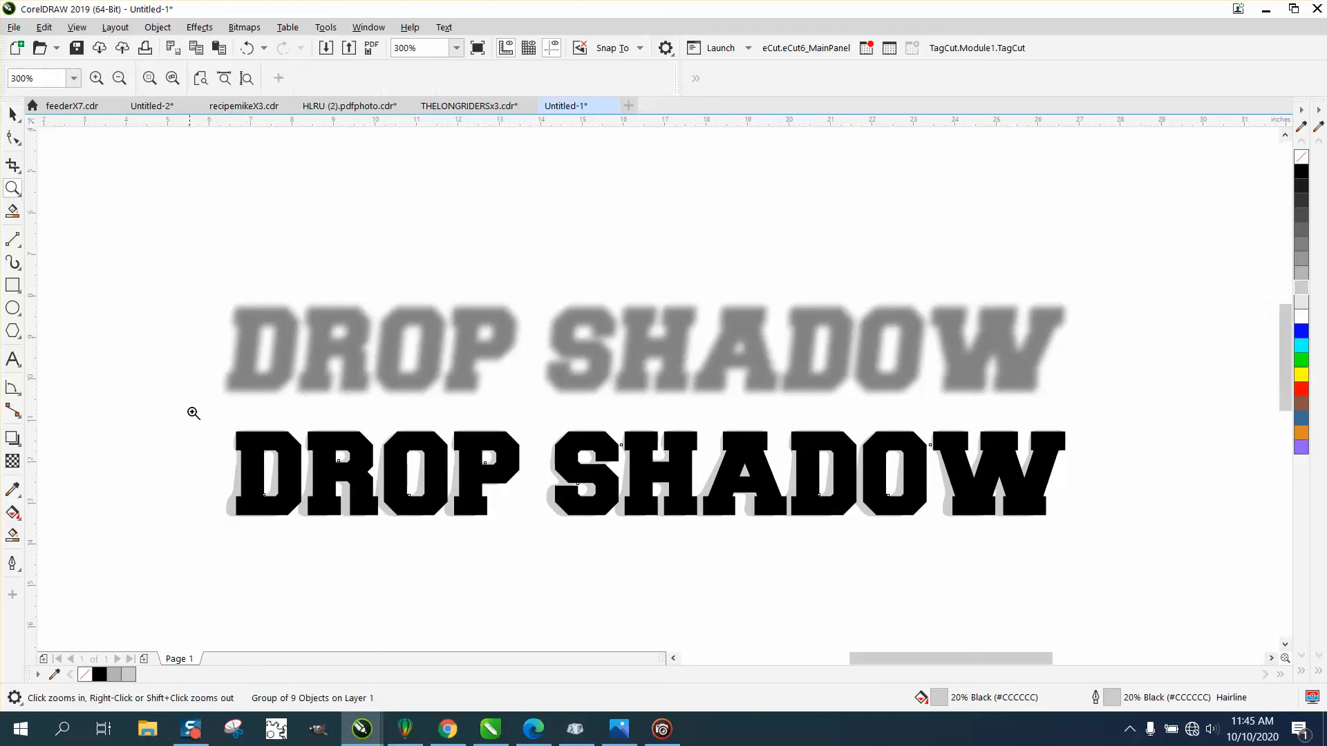
{"action": "left_click", "coordinate": [193, 414]}
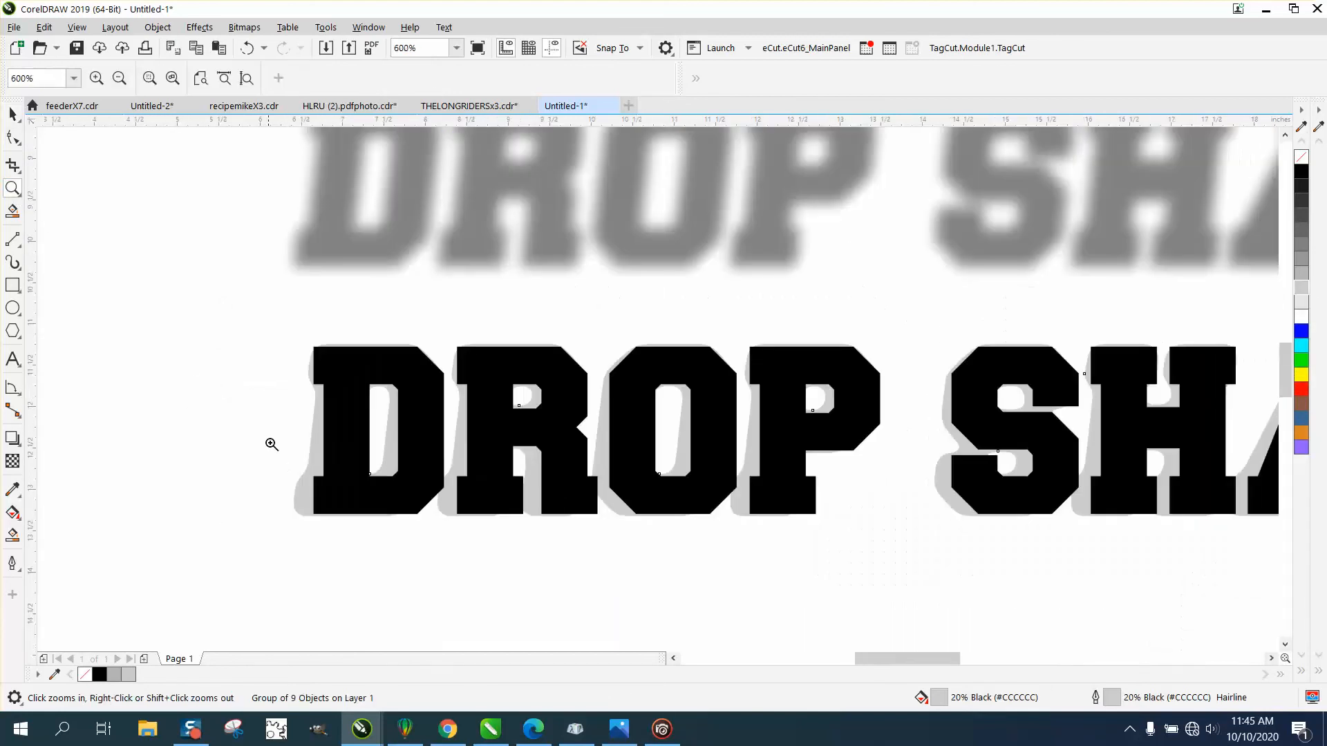
{"action": "left_click", "coordinate": [512, 443]}
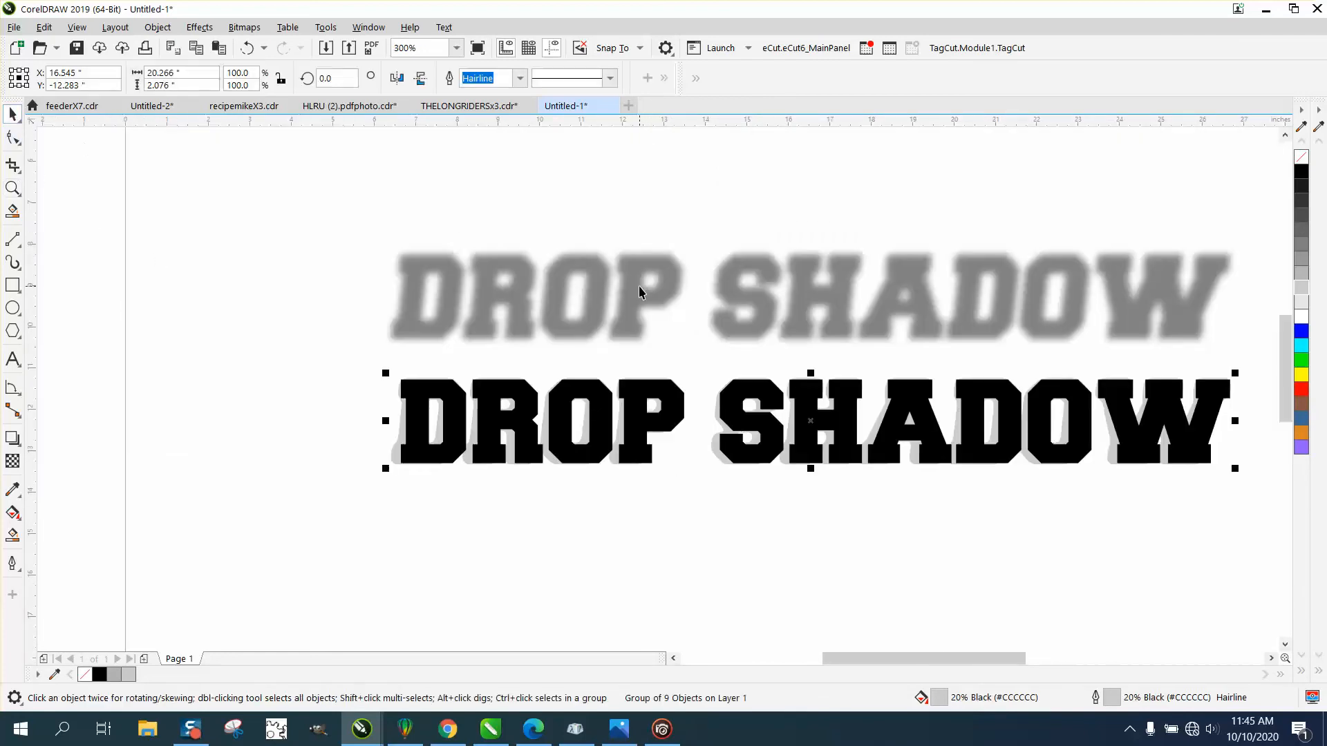
{"action": "mouse_move", "coordinate": [720, 460]}
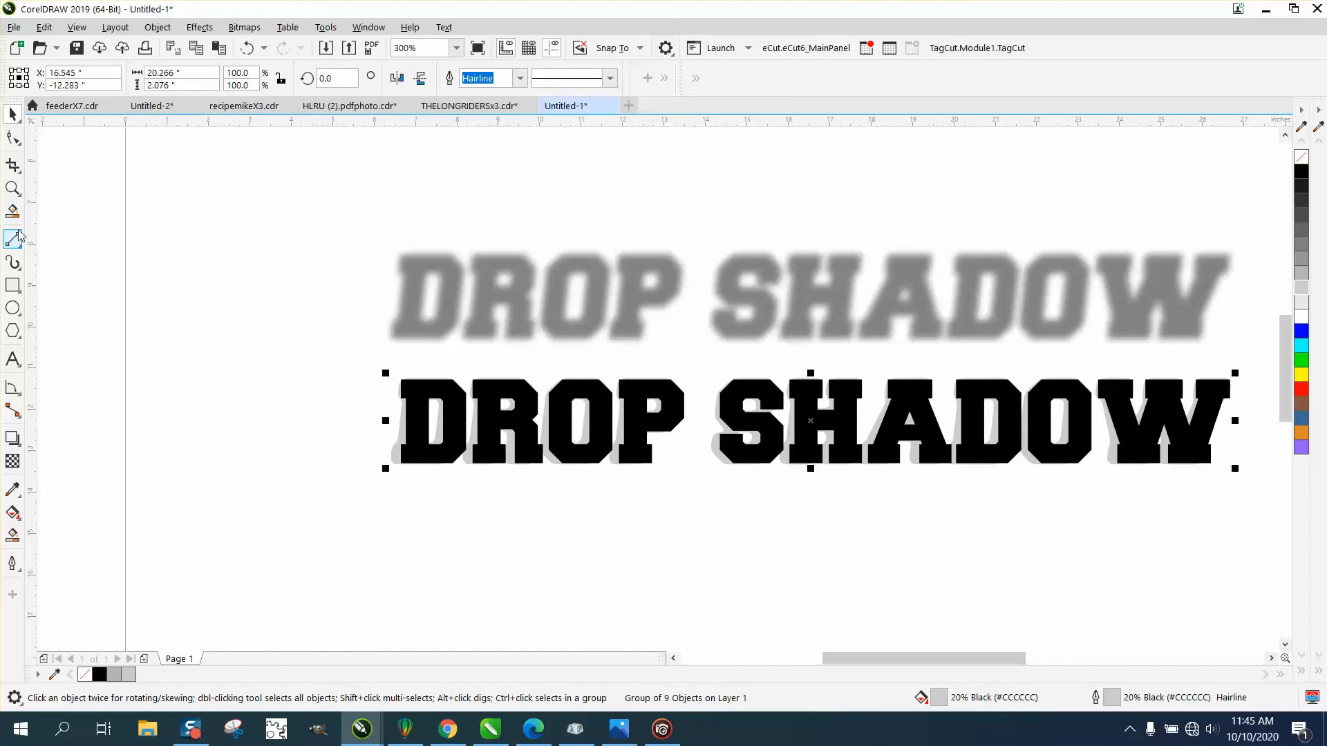
{"action": "left_click", "coordinate": [14, 189]}
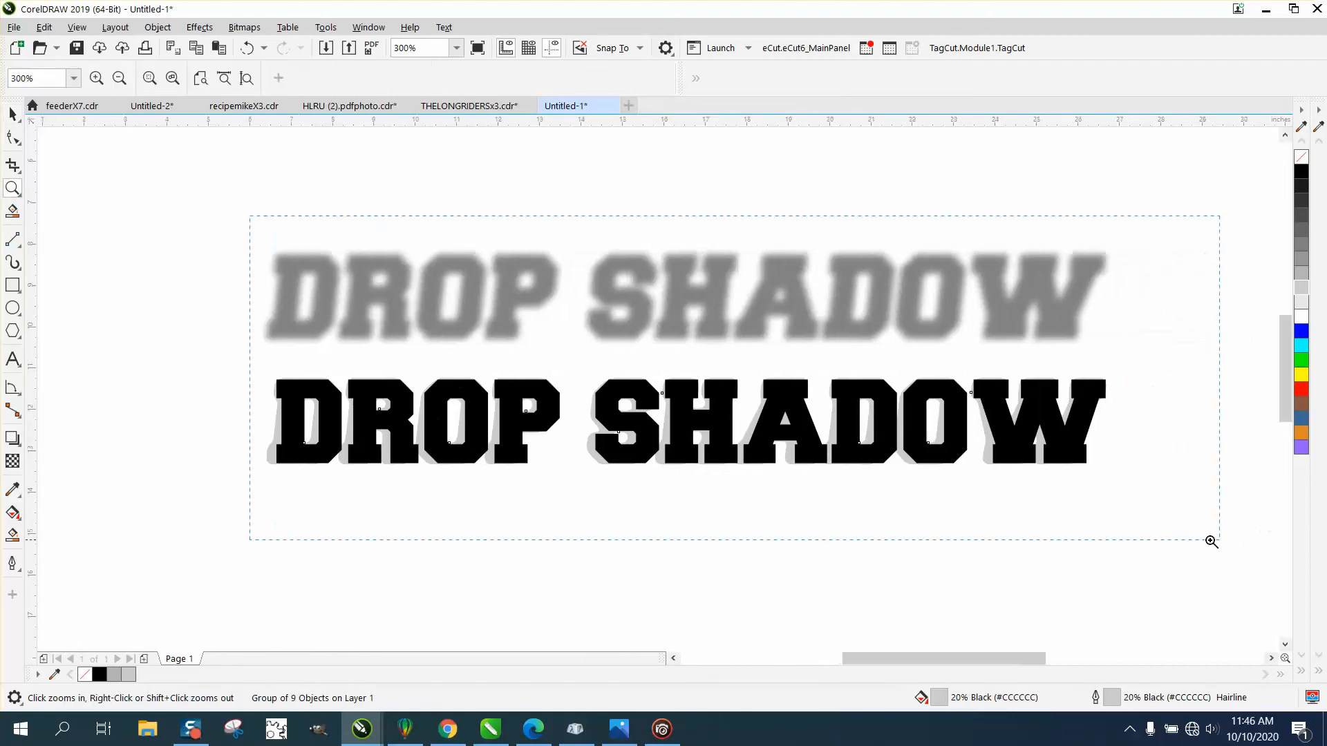
{"action": "left_click", "coordinate": [1210, 542]}
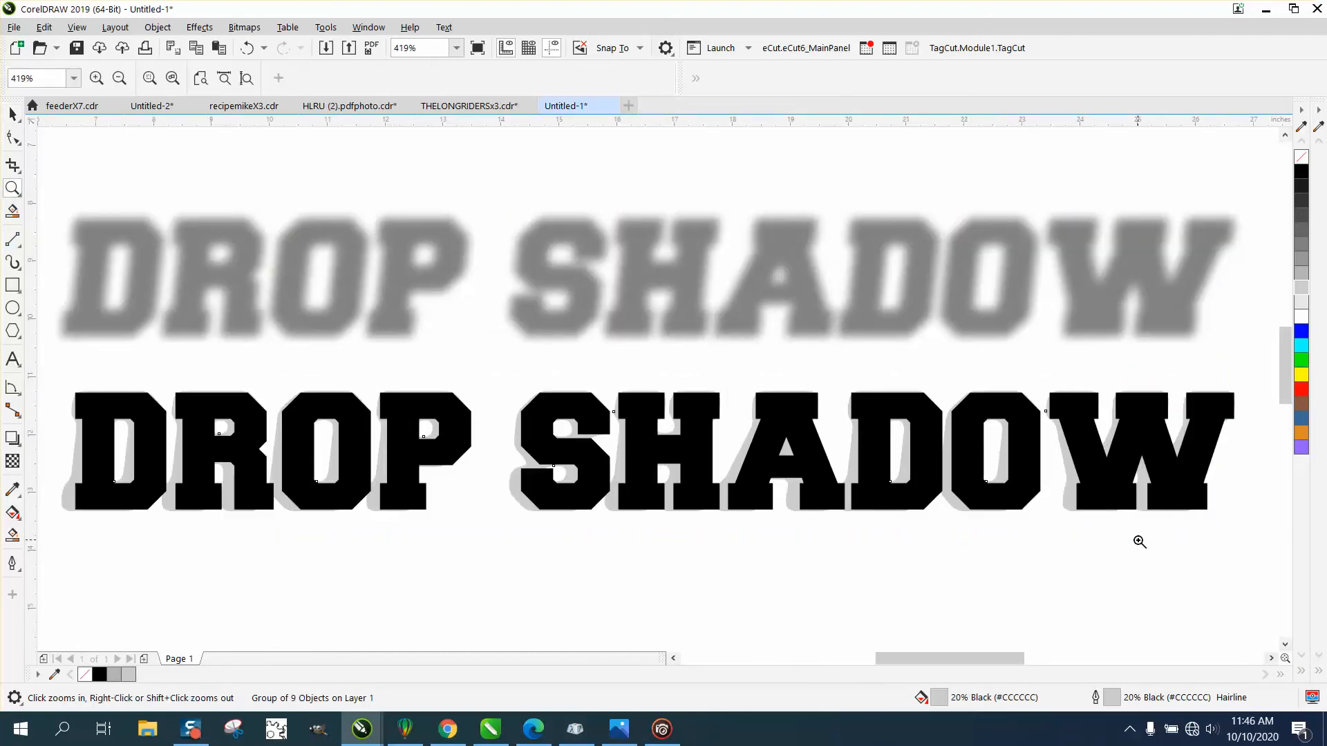